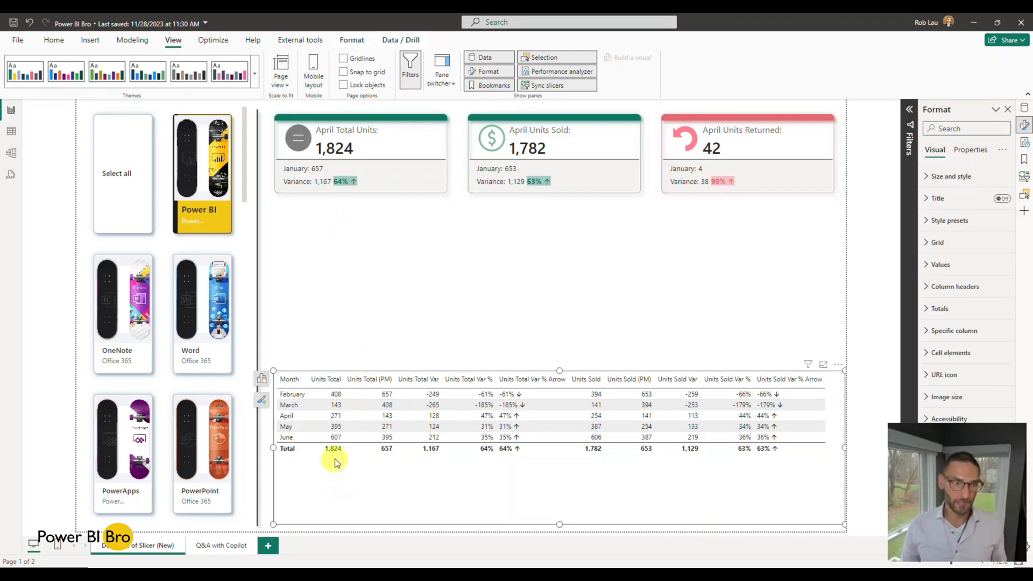
Reselect the monthly units table, expand its Title settings and switch the side pane to Data fields
{"action": "left_click", "coordinate": [261, 379]}
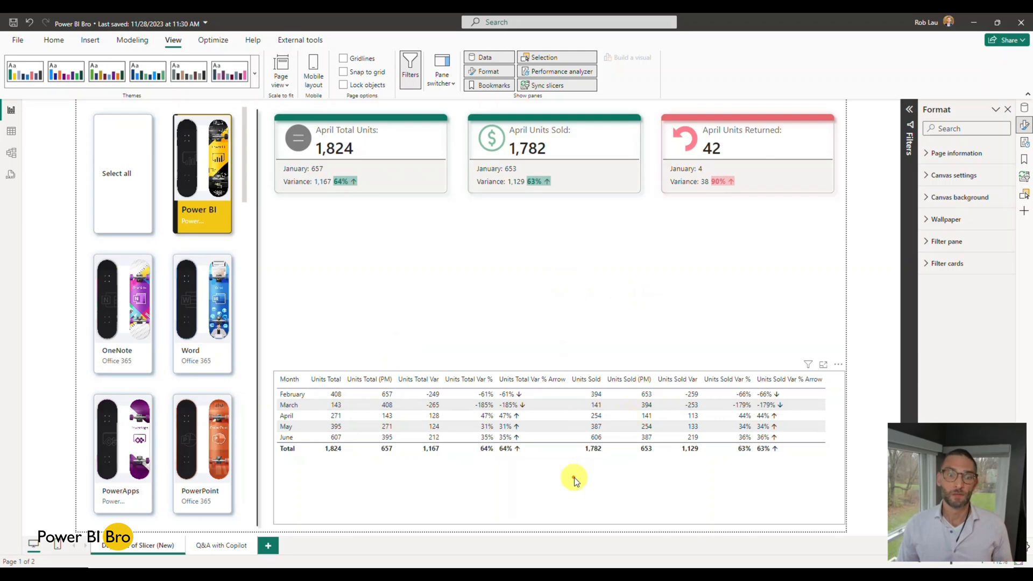
{"action": "left_click", "coordinate": [593, 426]}
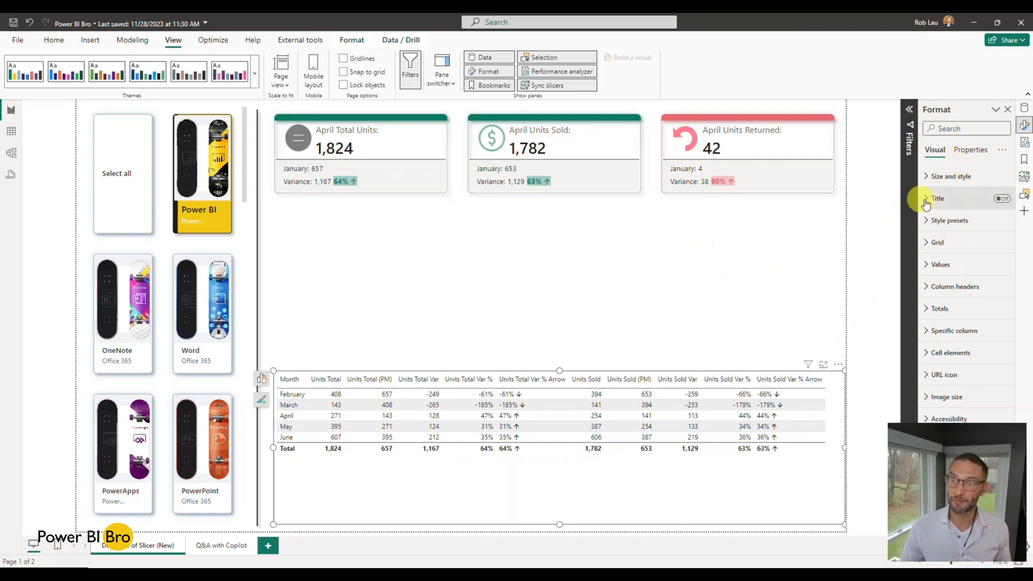
{"action": "left_click", "coordinate": [938, 198]}
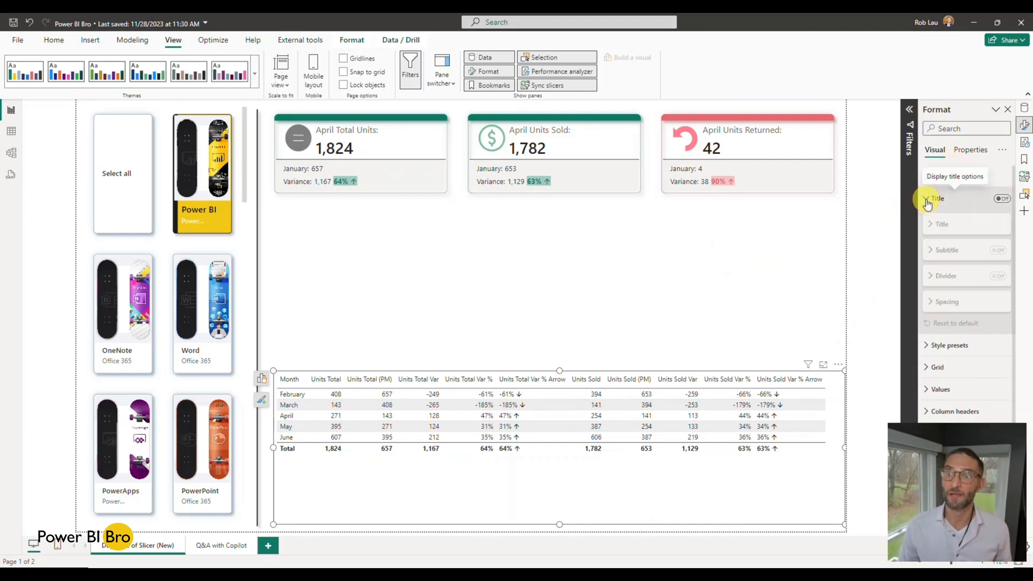
{"action": "left_click", "coordinate": [1024, 109]}
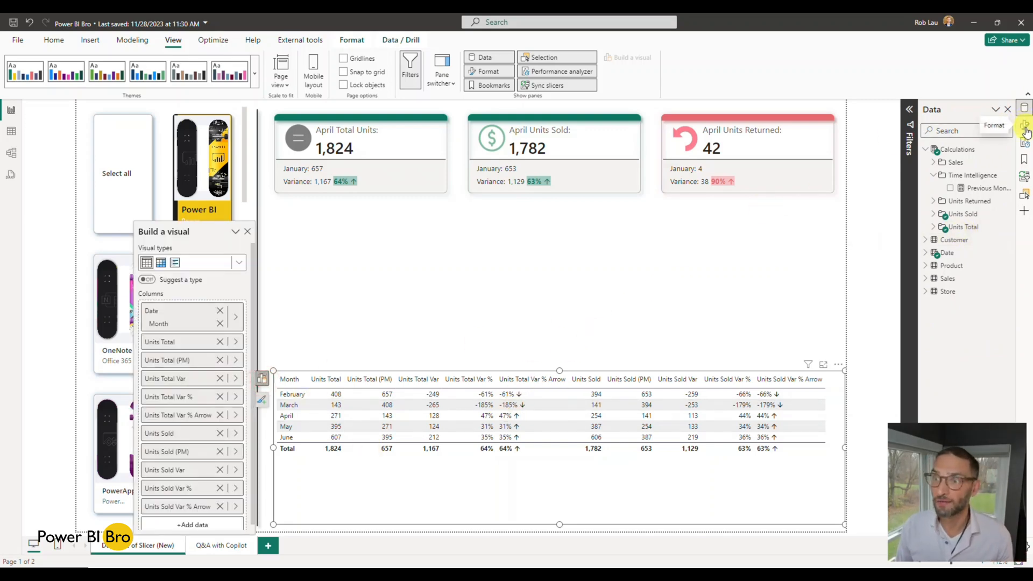
{"action": "left_click", "coordinate": [1026, 131]}
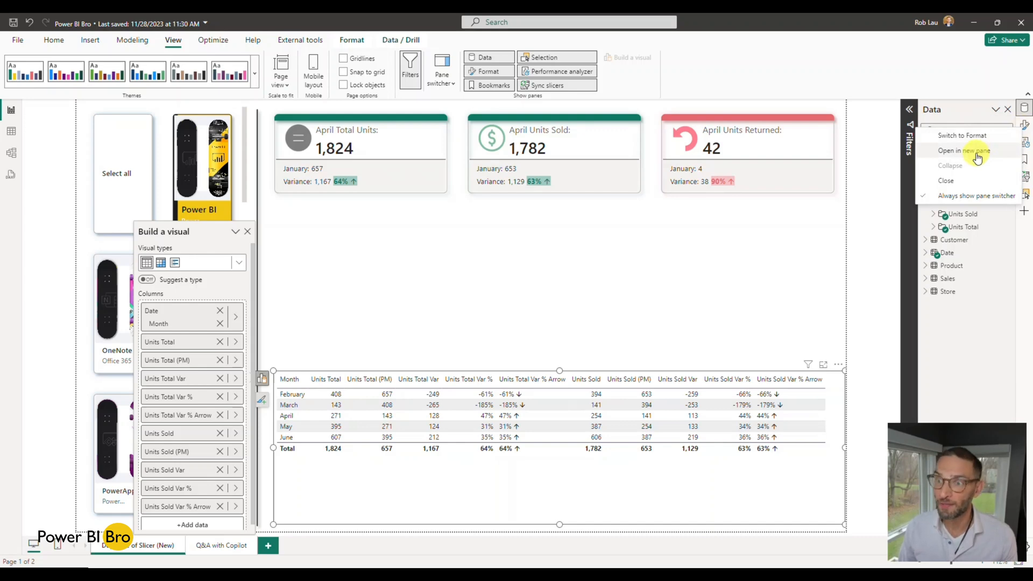
{"action": "left_click", "coordinate": [961, 135]}
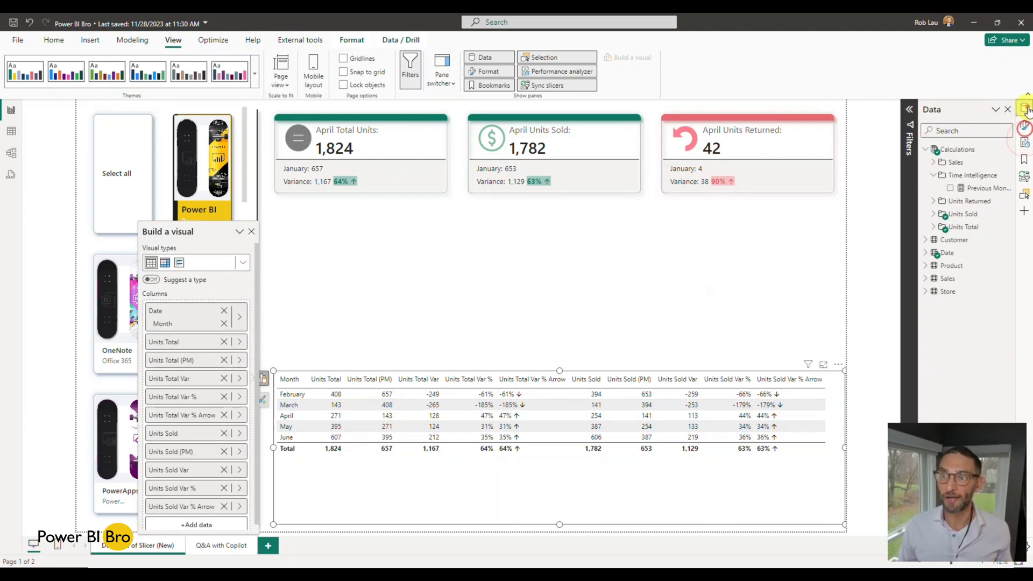
Use the View ribbon Pane switcher to show Format in a new pane beside Data
{"action": "left_click", "coordinate": [441, 71]}
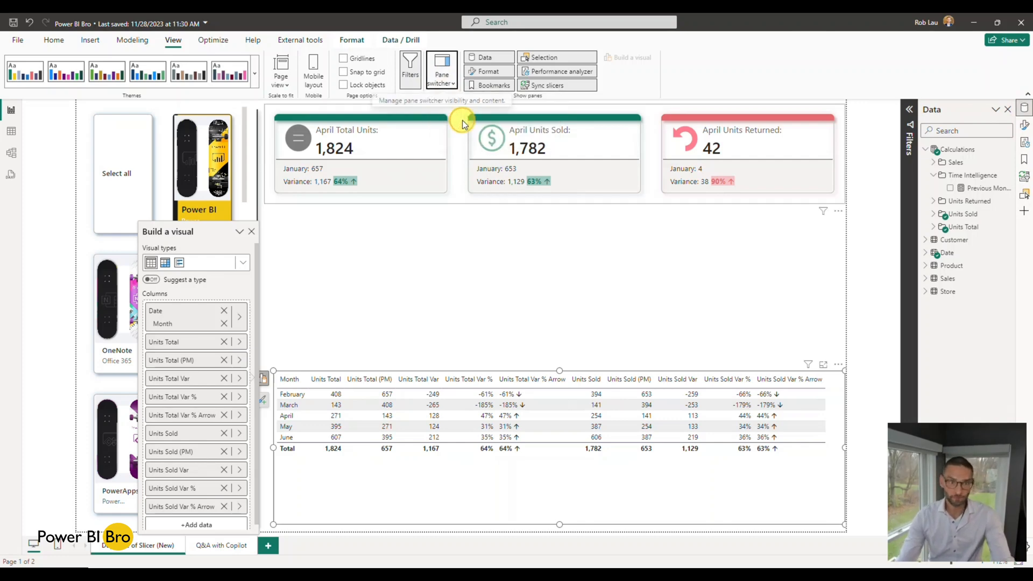
{"action": "mouse_move", "coordinate": [465, 254]}
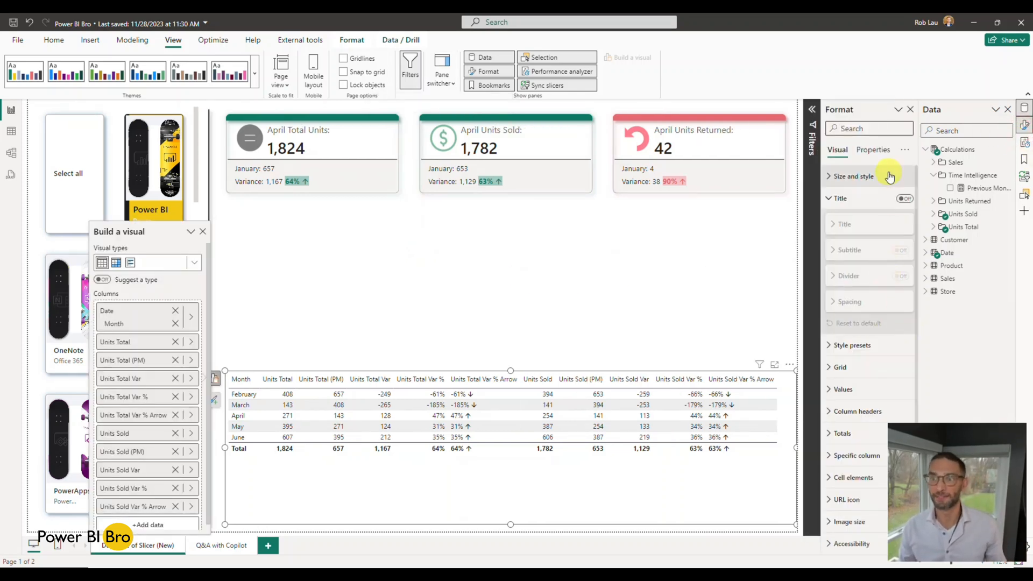
Deselect the table so page formatting options sit beside the data fields
{"action": "left_click", "coordinate": [560, 71]}
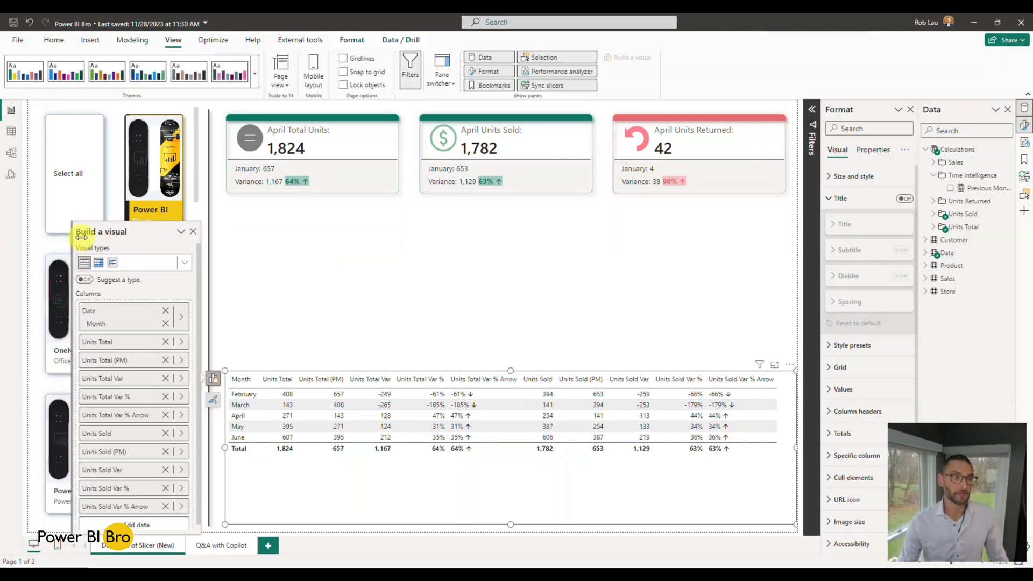
{"action": "mouse_move", "coordinate": [345, 296]}
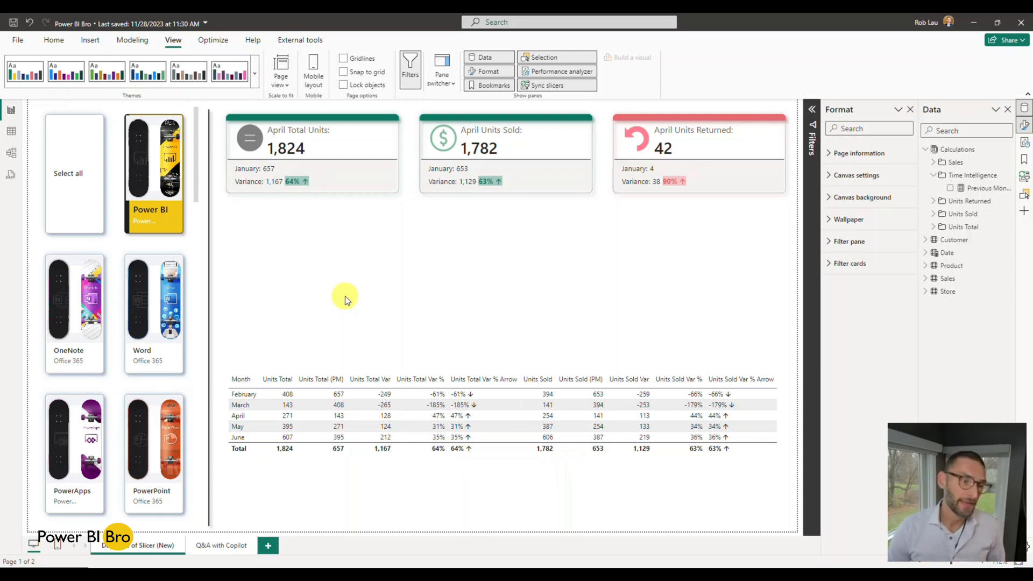
{"action": "mouse_move", "coordinate": [524, 230]}
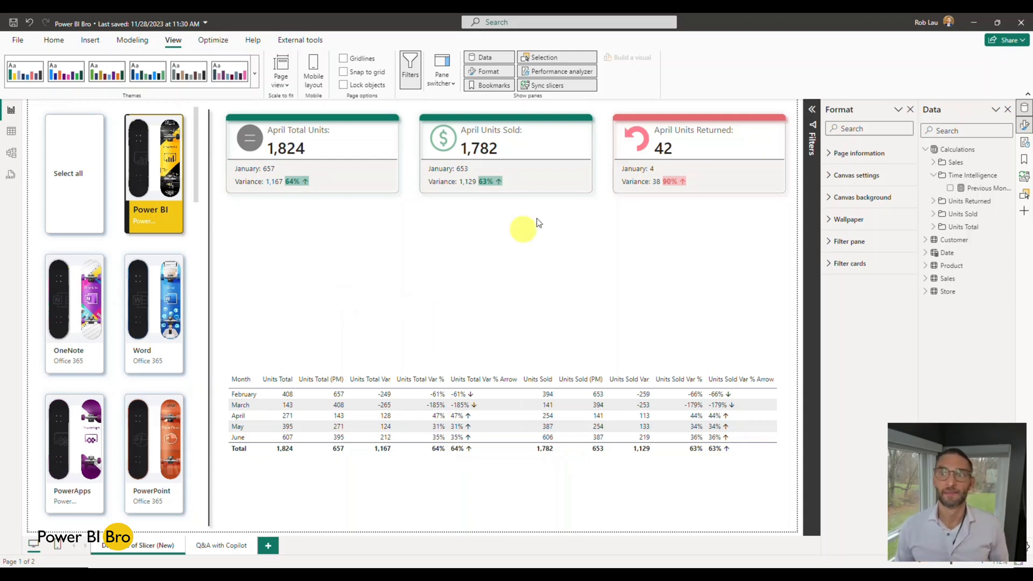
Confirm Always open in a new pane, then select the product slicer to show its formatting
{"action": "left_click", "coordinate": [441, 73]}
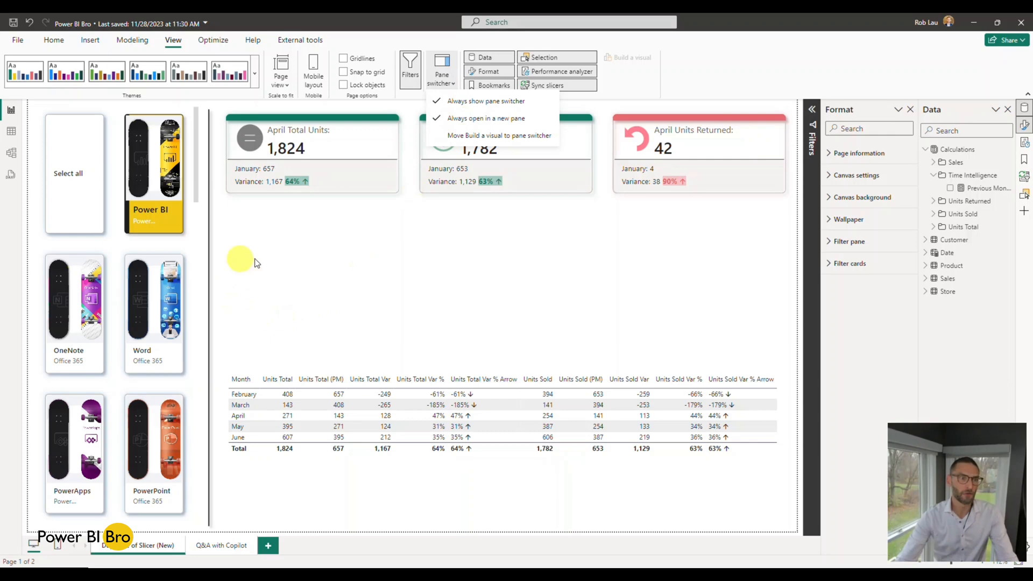
{"action": "left_click", "coordinate": [153, 159]}
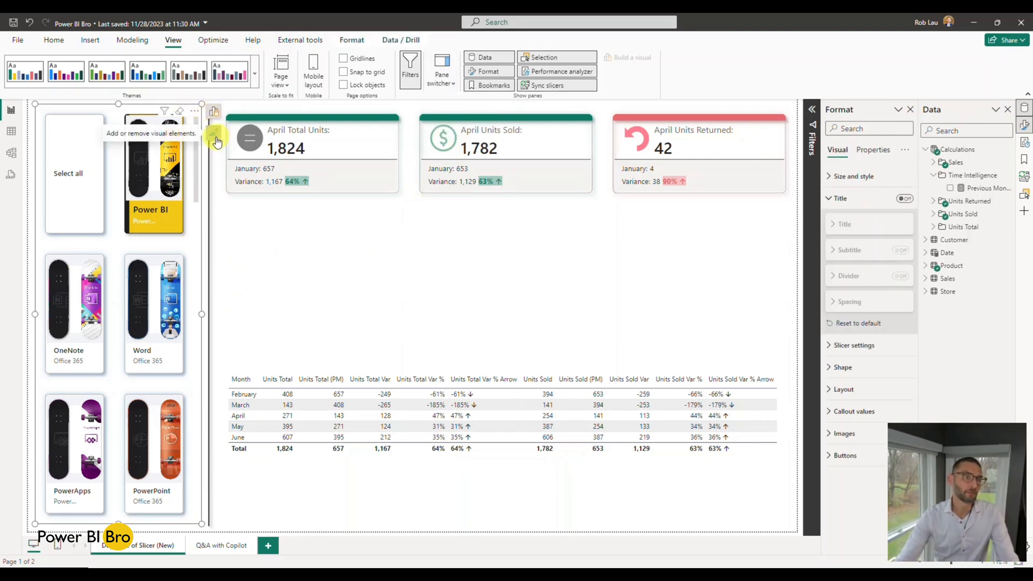
Add a visible title reading 'Product Slicer' to the slicer and review the Pane switcher options
{"action": "left_click", "coordinate": [213, 134]}
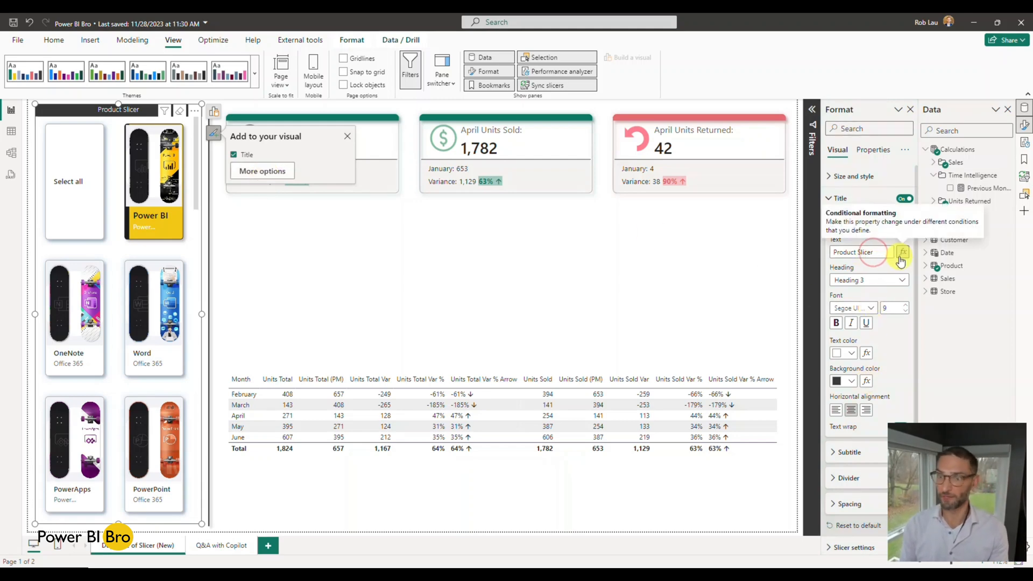
{"action": "type", "text": "@W"}
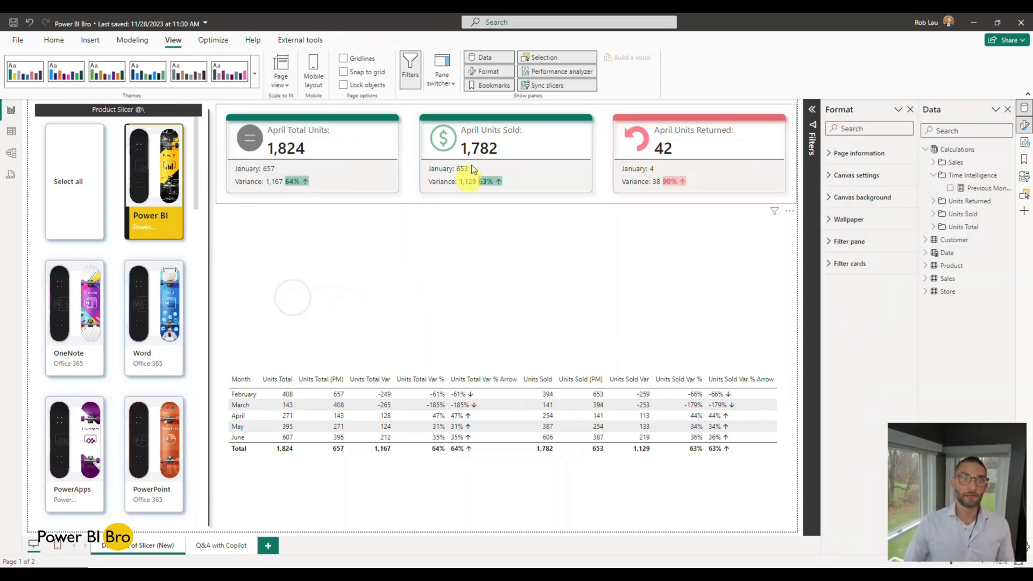
{"action": "left_click", "coordinate": [442, 71]}
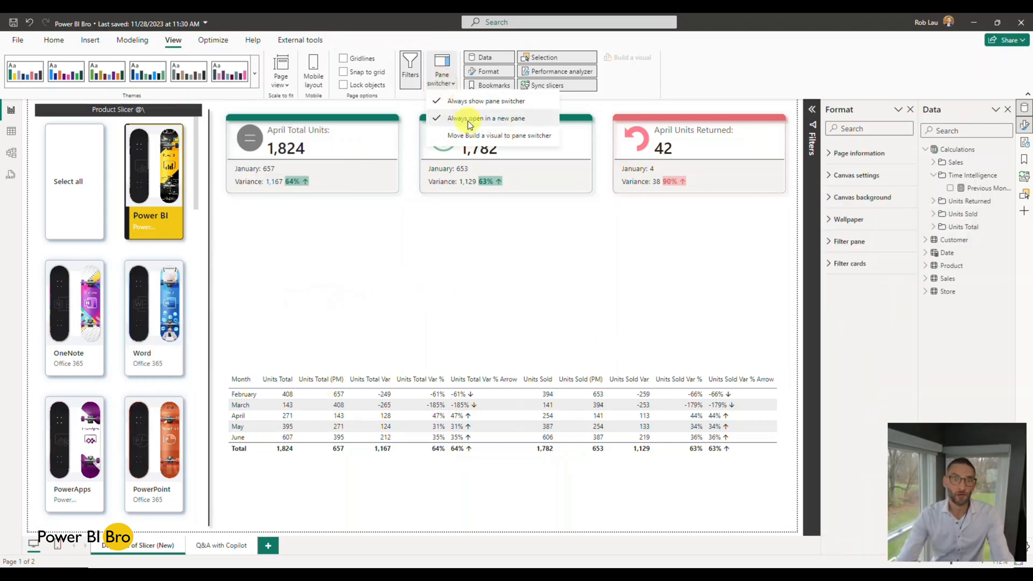